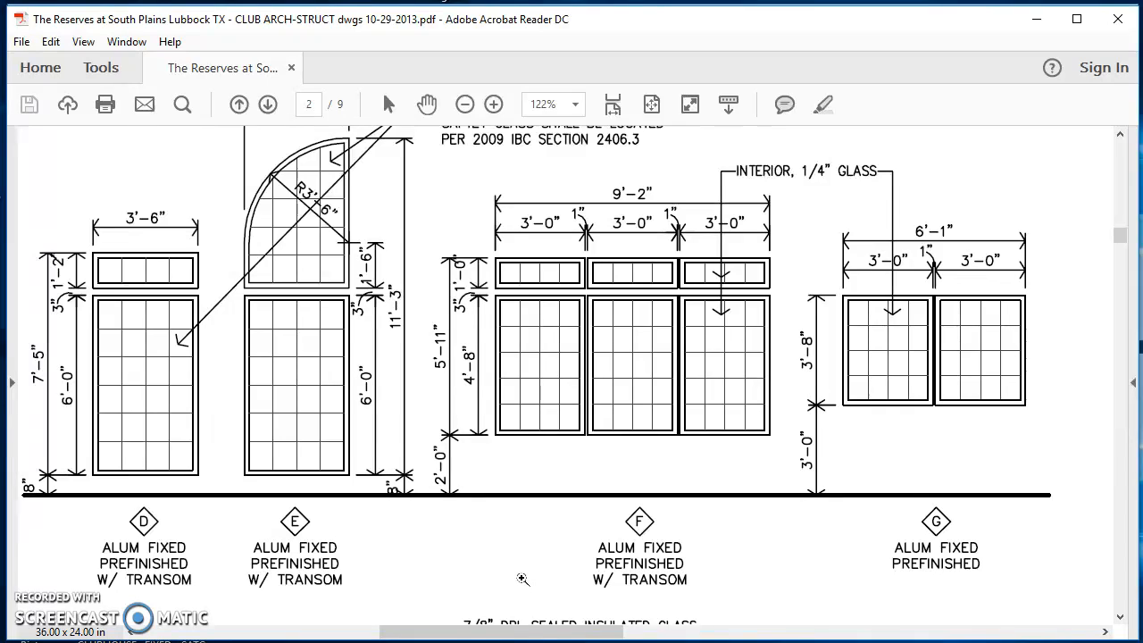
mouse_move(536, 555)
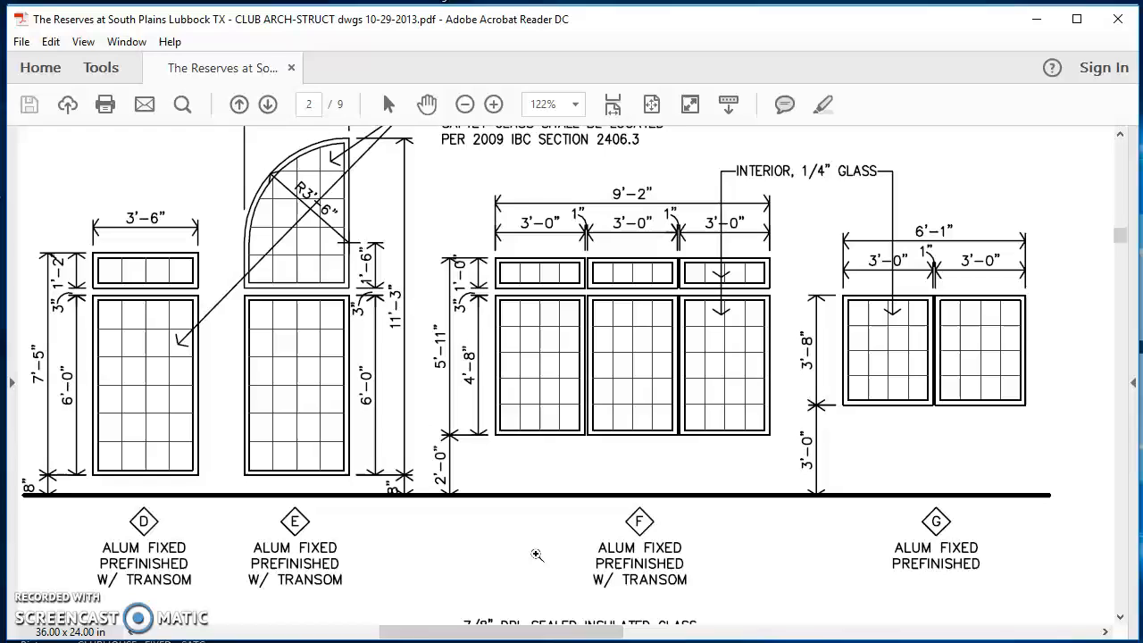
mouse_move(885, 375)
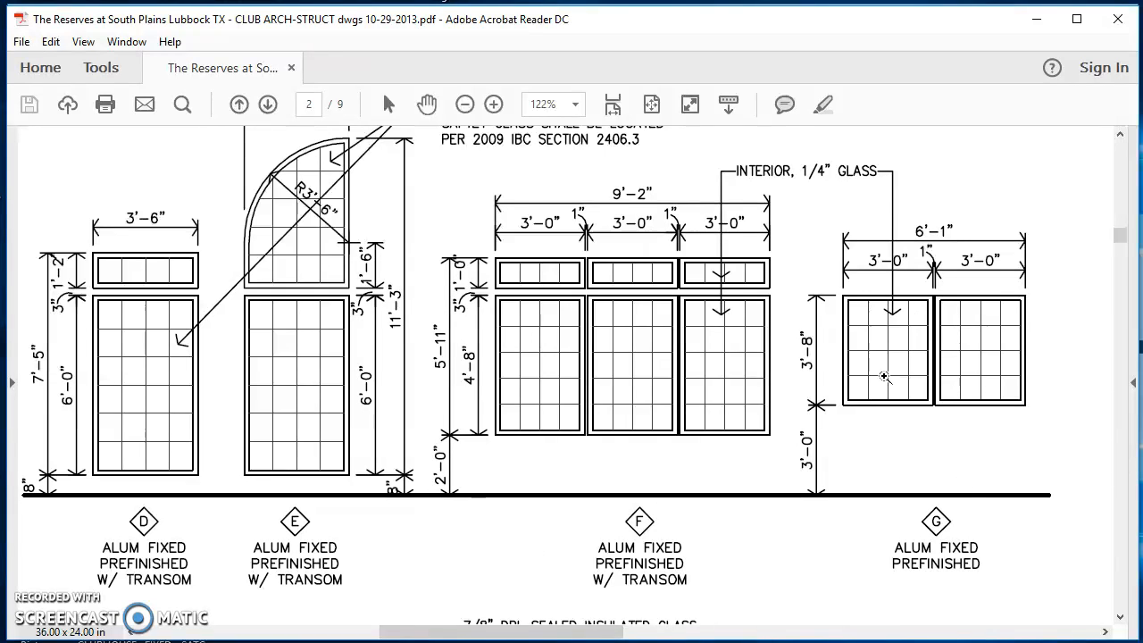
mouse_move(940, 374)
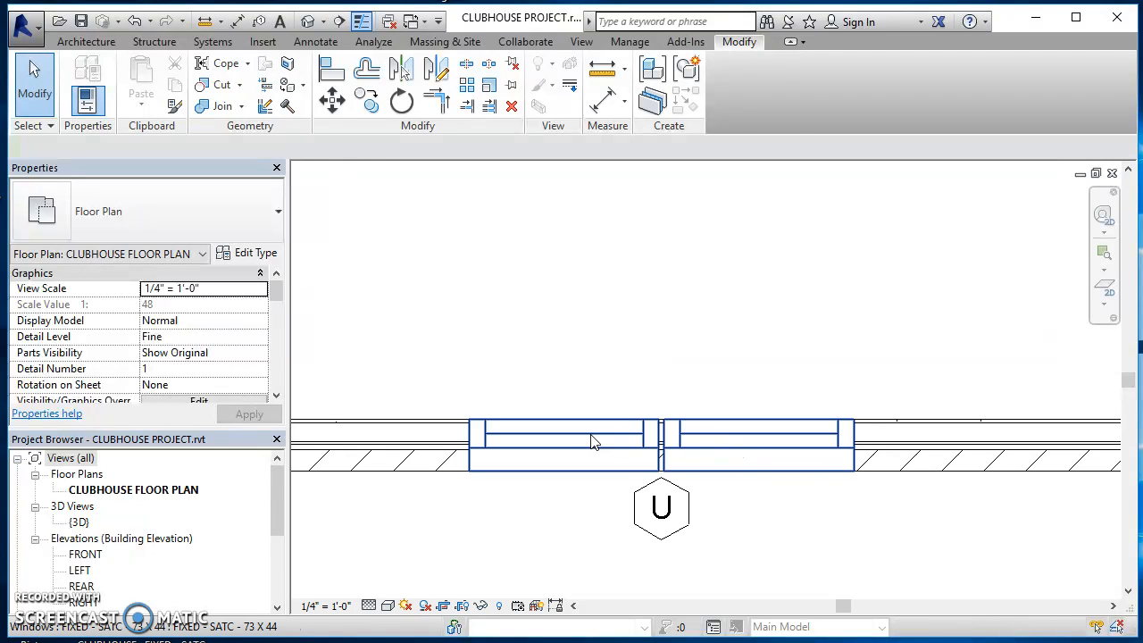
Select the window in the CLUBHOUSE FLOOR PLAN and edit its family
left_click(563, 437)
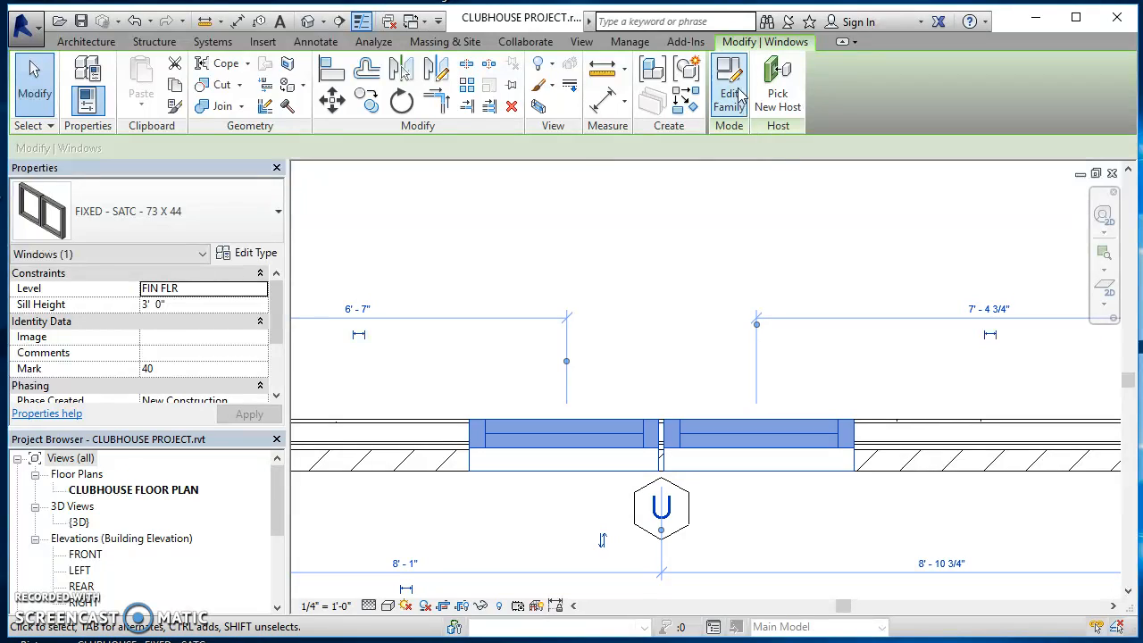
left_click(729, 85)
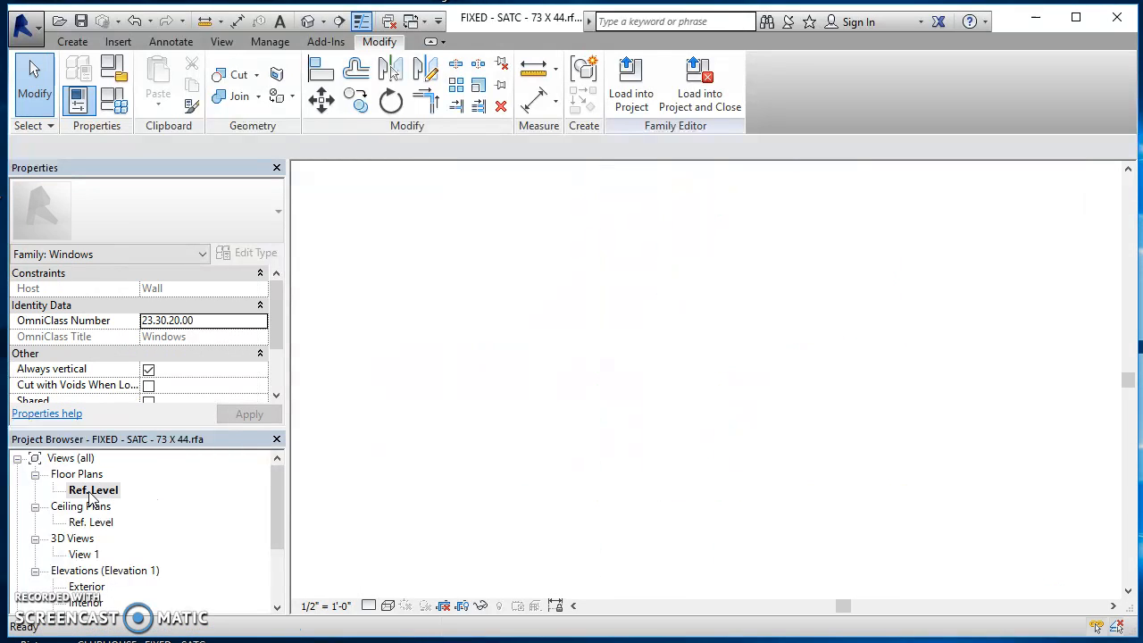
Open the family's Ref. Level plan, then its Exterior elevation view
double_click(92, 490)
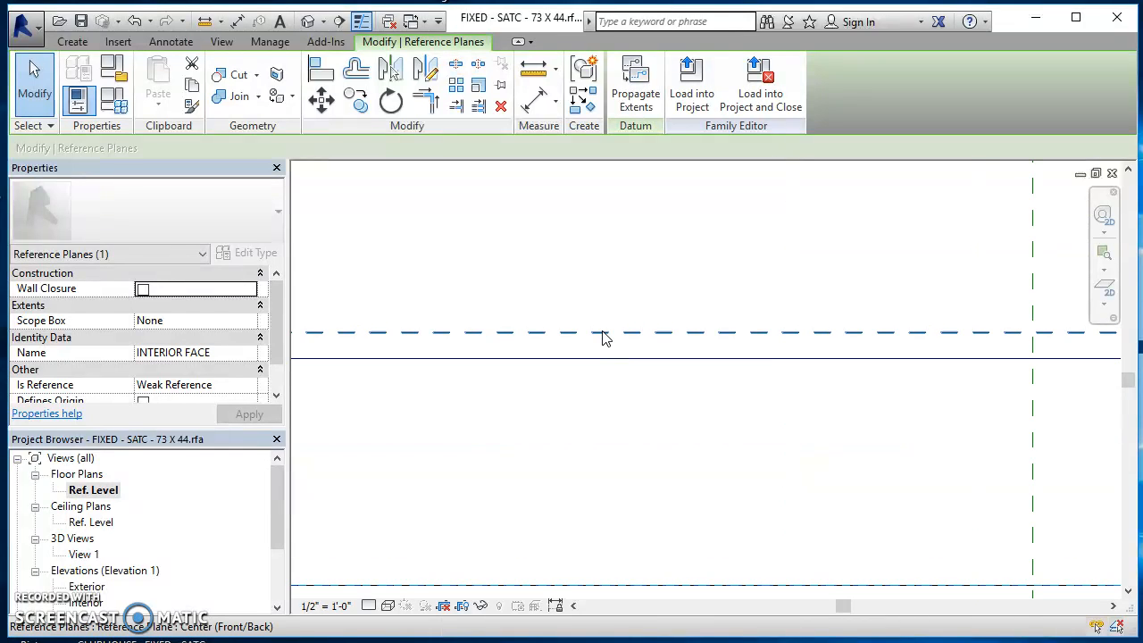
mouse_move(606, 339)
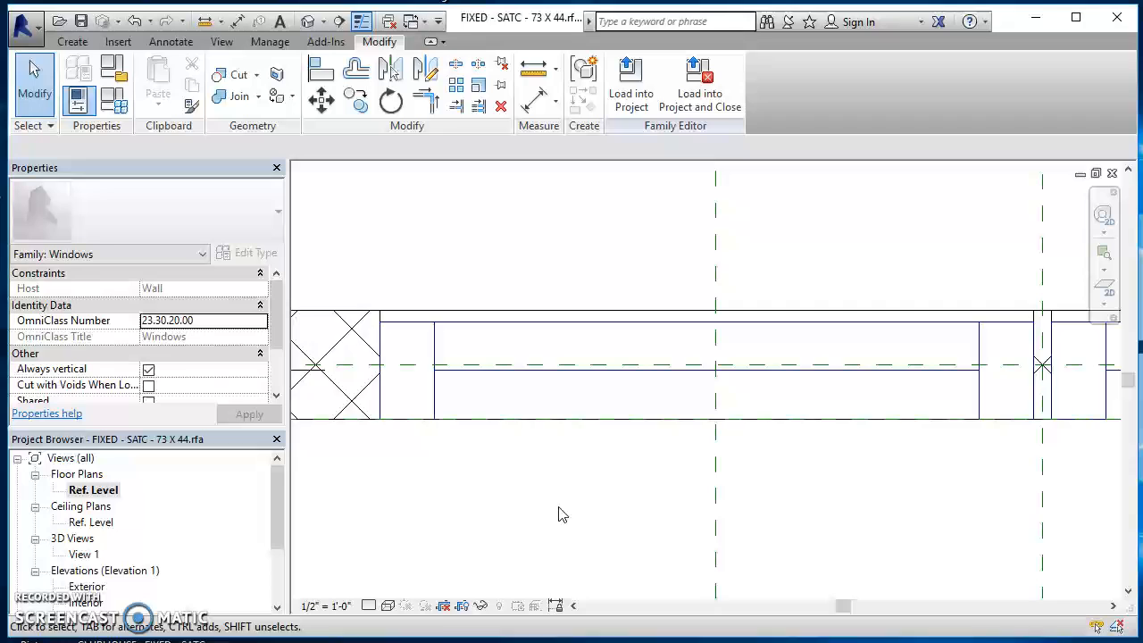
double_click(86, 586)
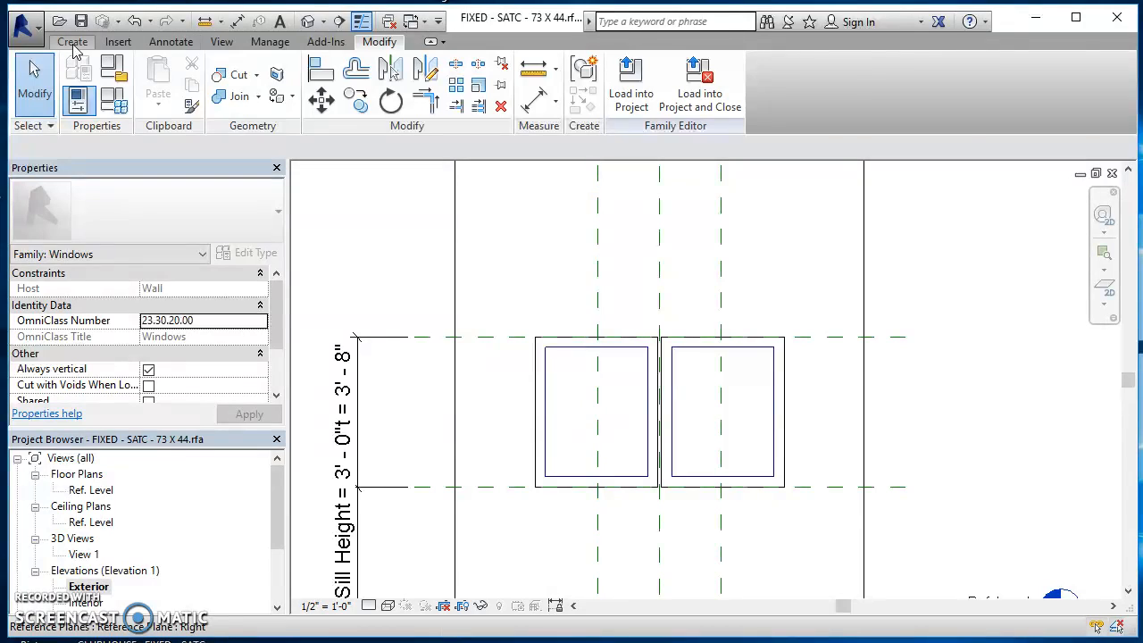
Set the work plane to Reference Plane: Center (Front/Back) and switch to Annotate
left_click(71, 42)
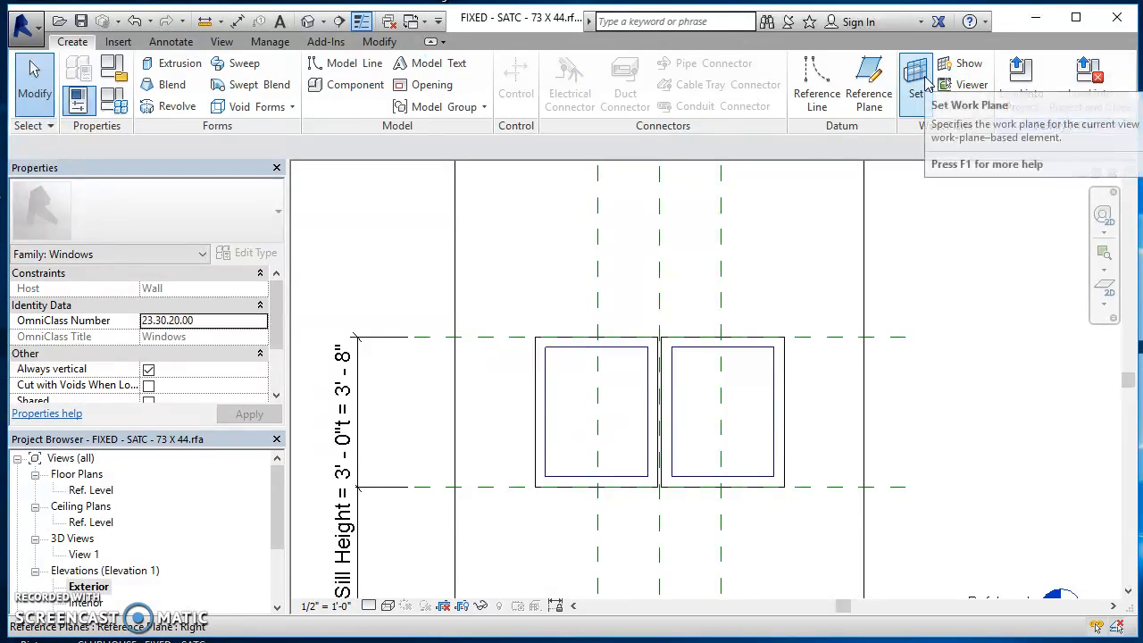
left_click(915, 81)
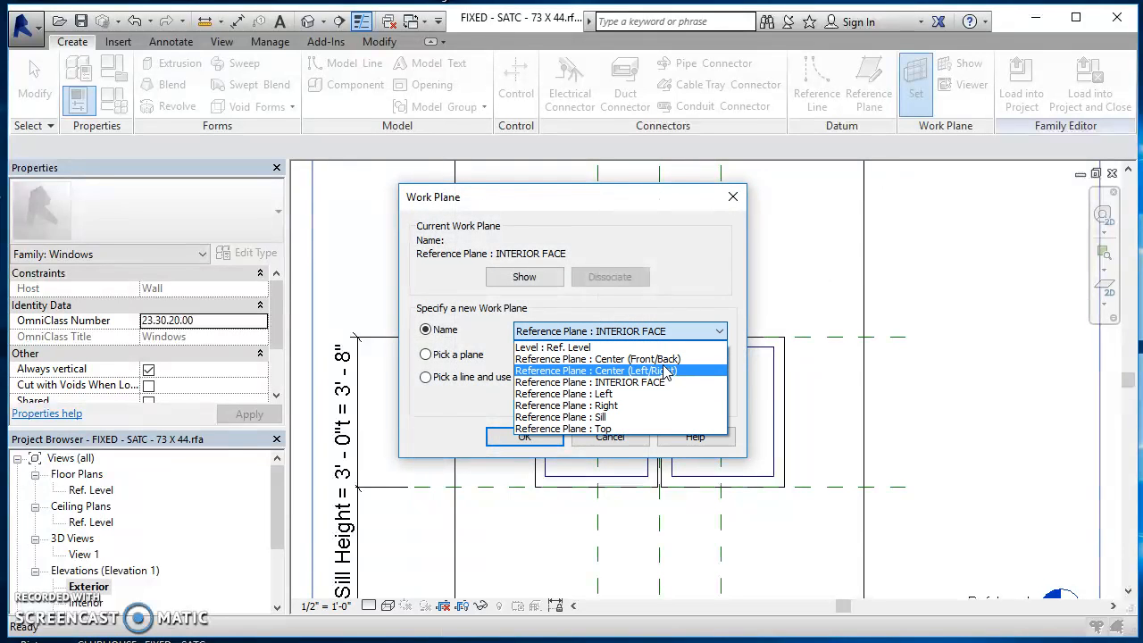
mouse_move(598, 358)
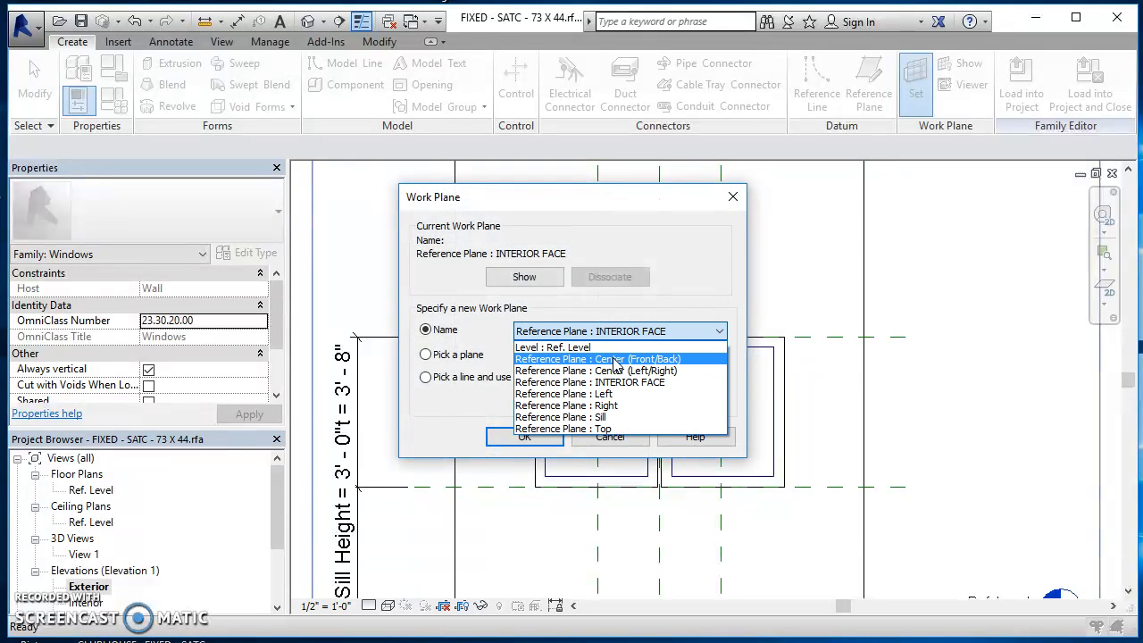
left_click(597, 358)
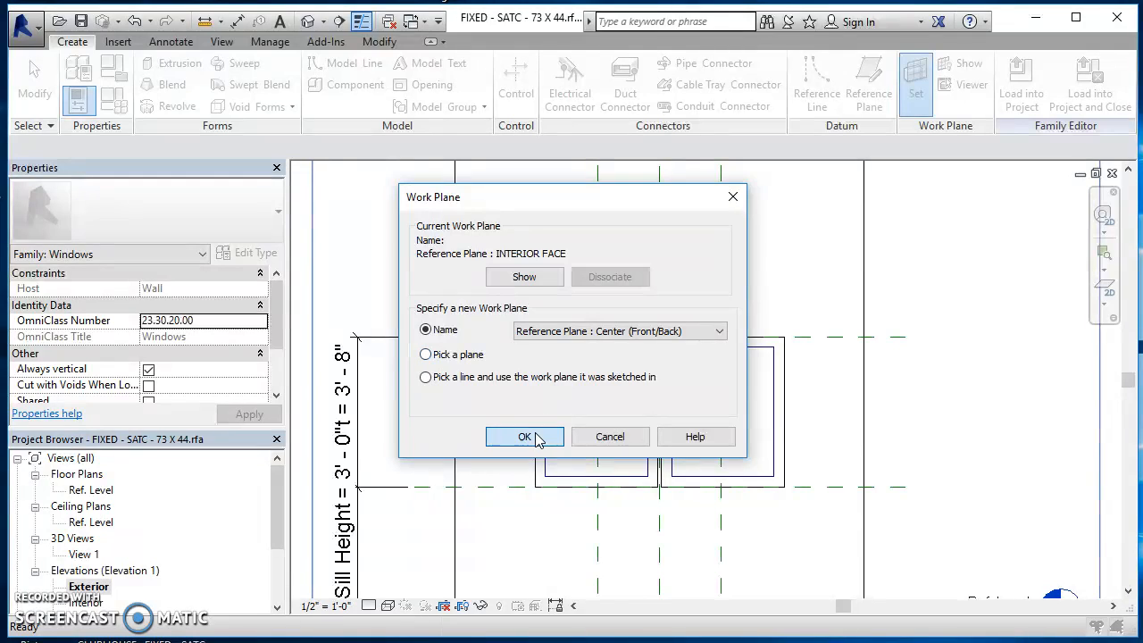
left_click(524, 437)
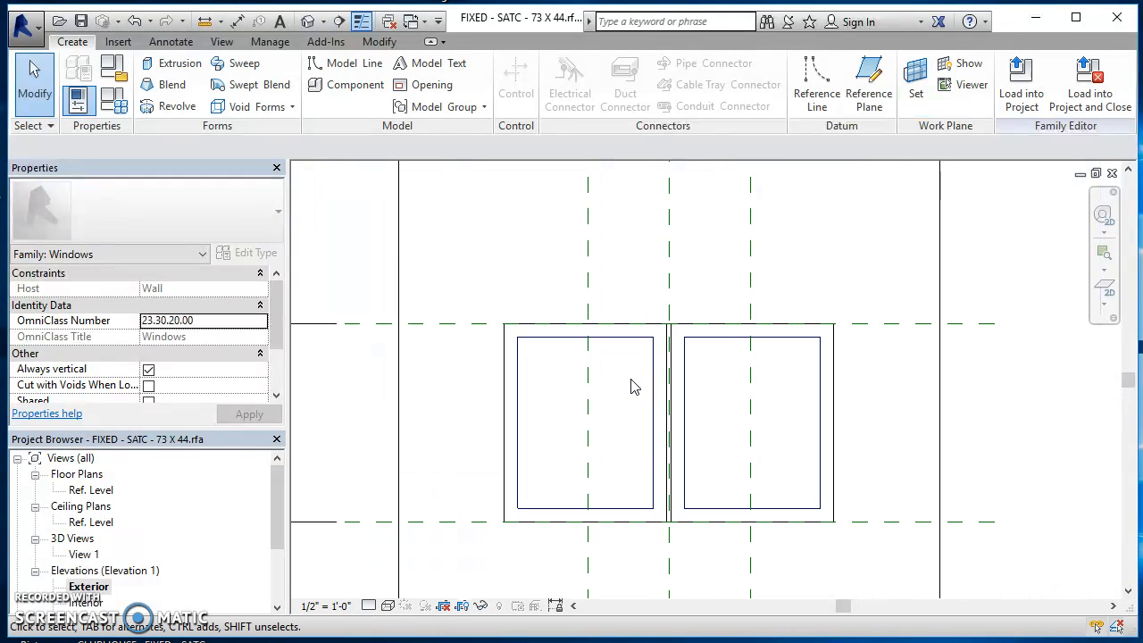
left_click(171, 41)
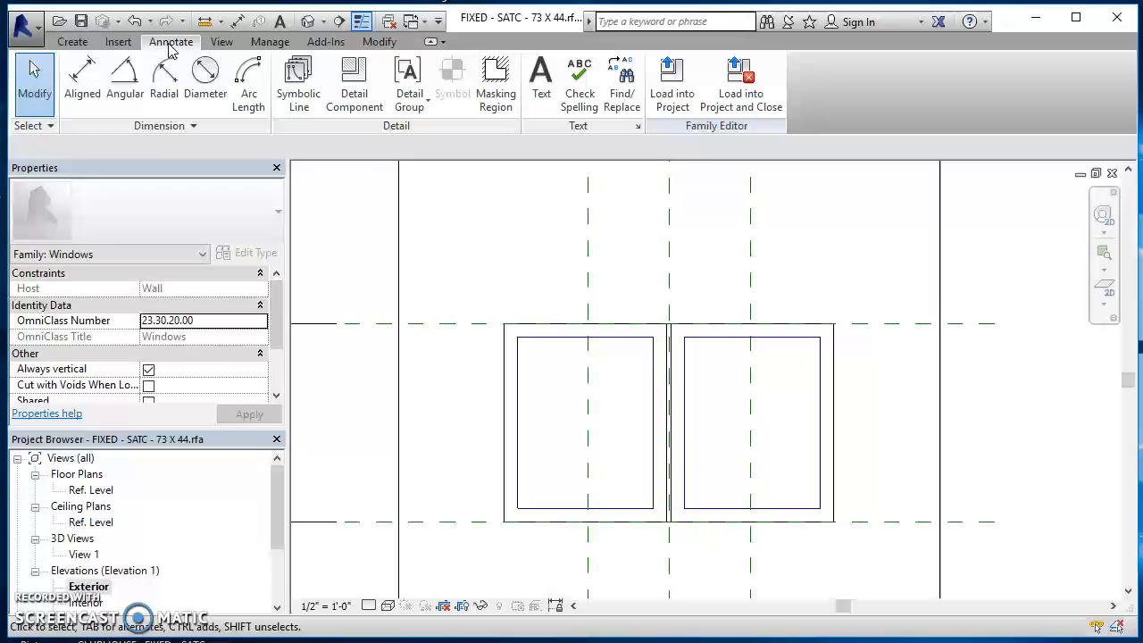
mouse_move(298, 85)
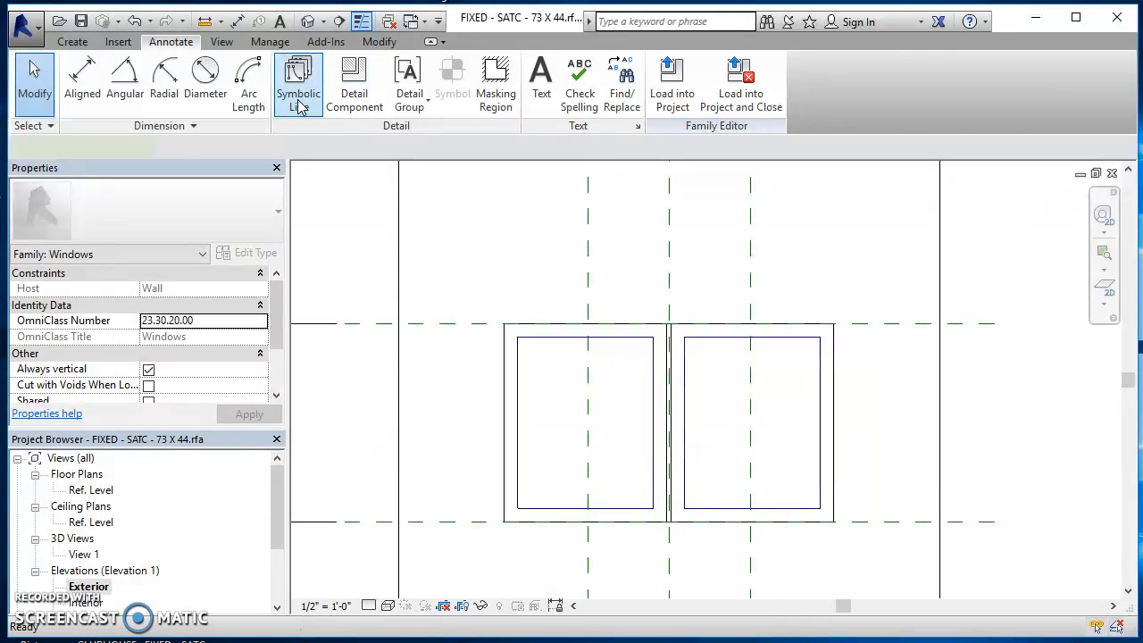
Start the Symbolic Line tool and check window G's mullion layout in the PDF
left_click(298, 85)
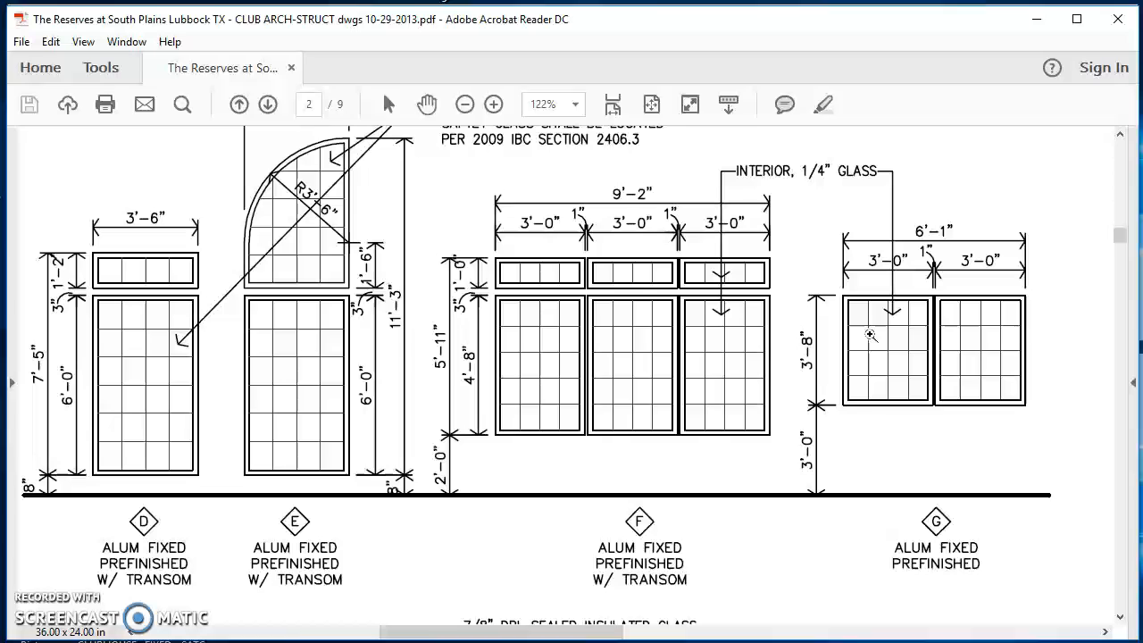
mouse_move(918, 377)
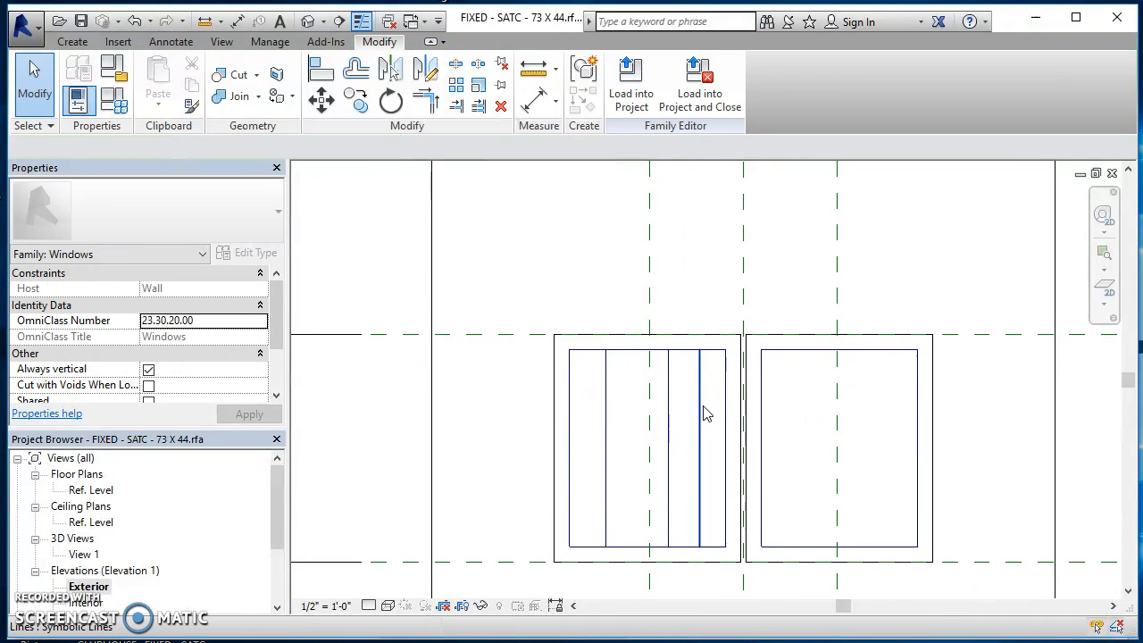
Select the left pane's three vertical symbolic lines and pick a Glass subcategory
left_click(605, 420)
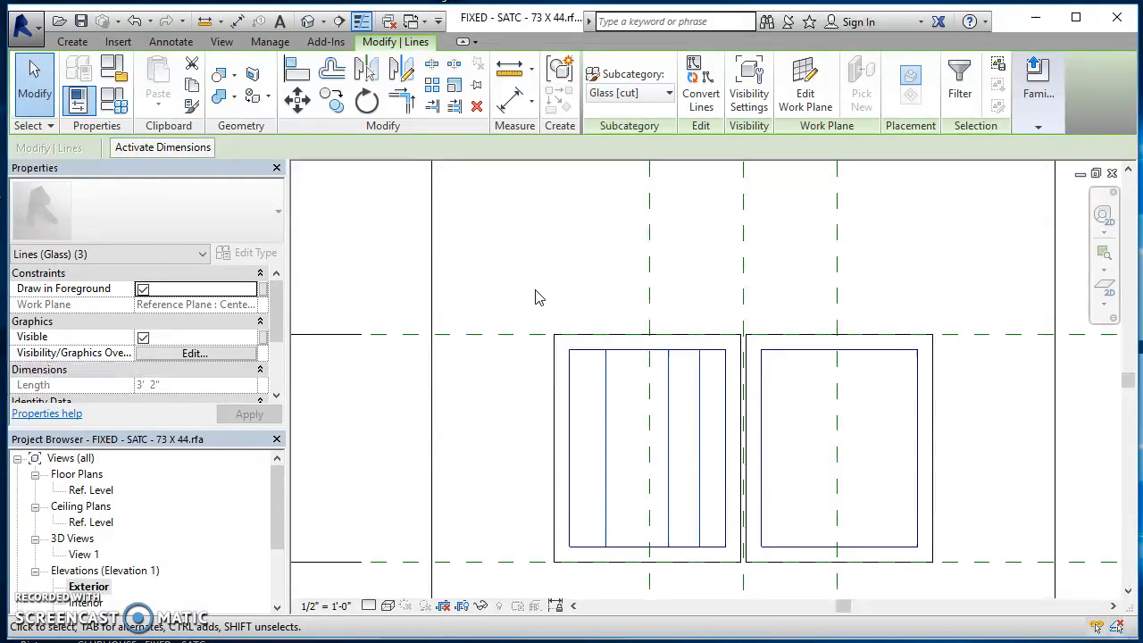
left_click(668, 446)
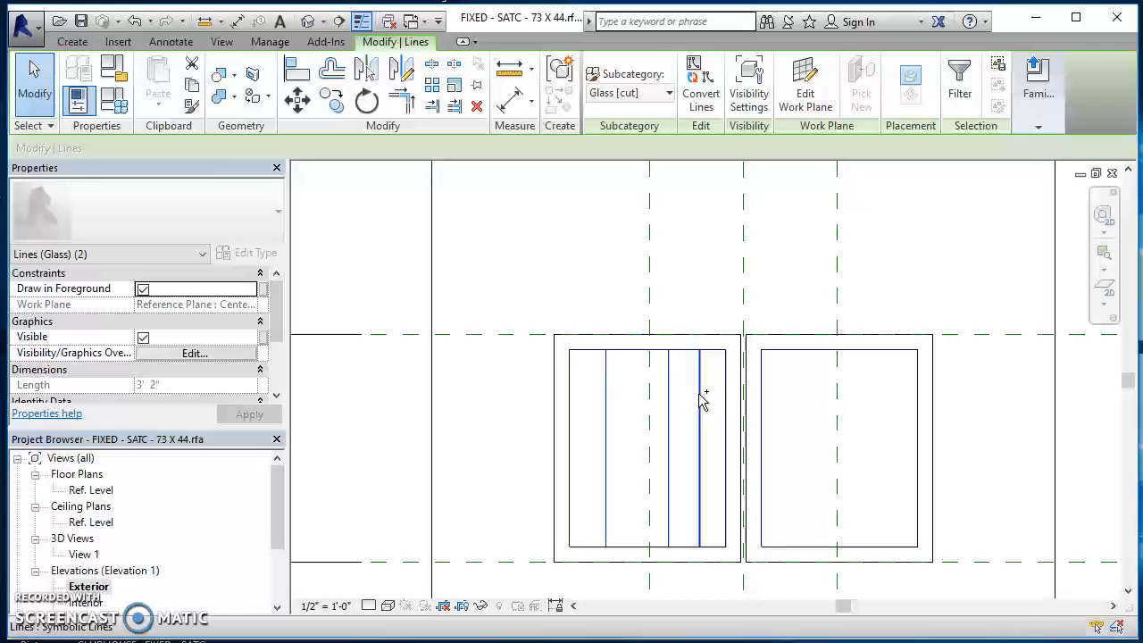
left_click(666, 92)
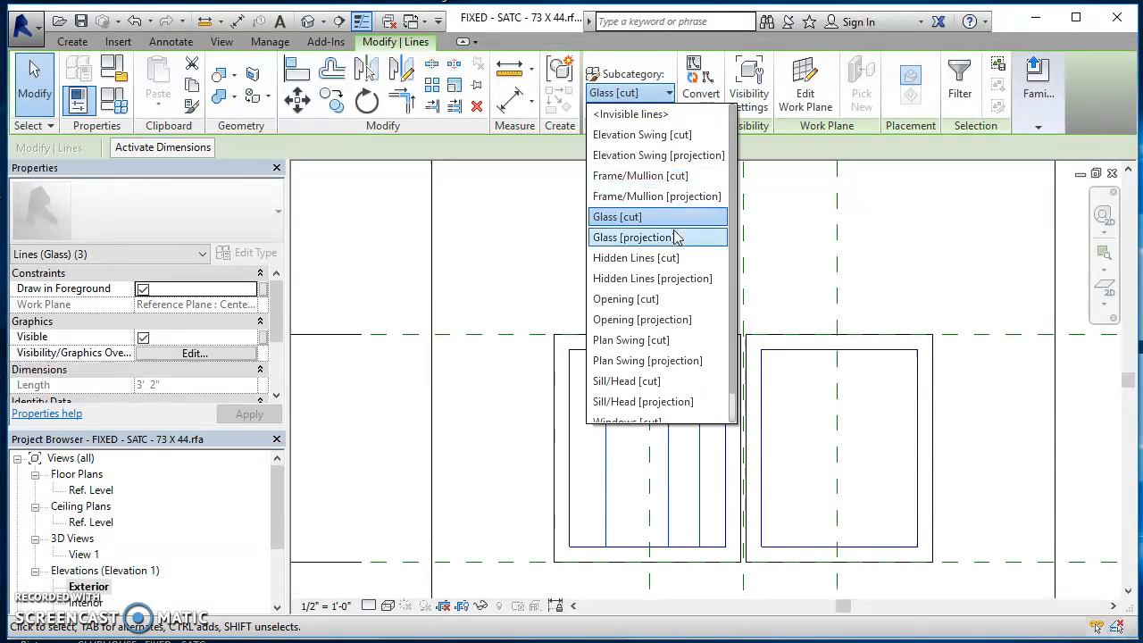
mouse_move(656, 196)
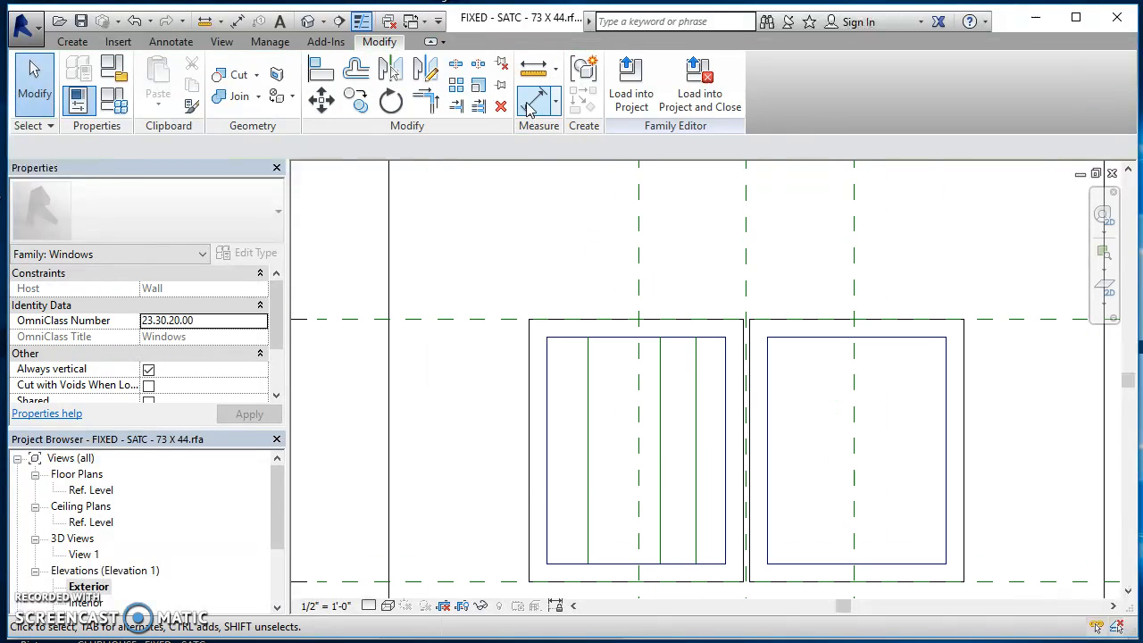
Dimension the left-pane mullion lines with EQ and draw vertical and horizontal symbolic lines
left_click(538, 90)
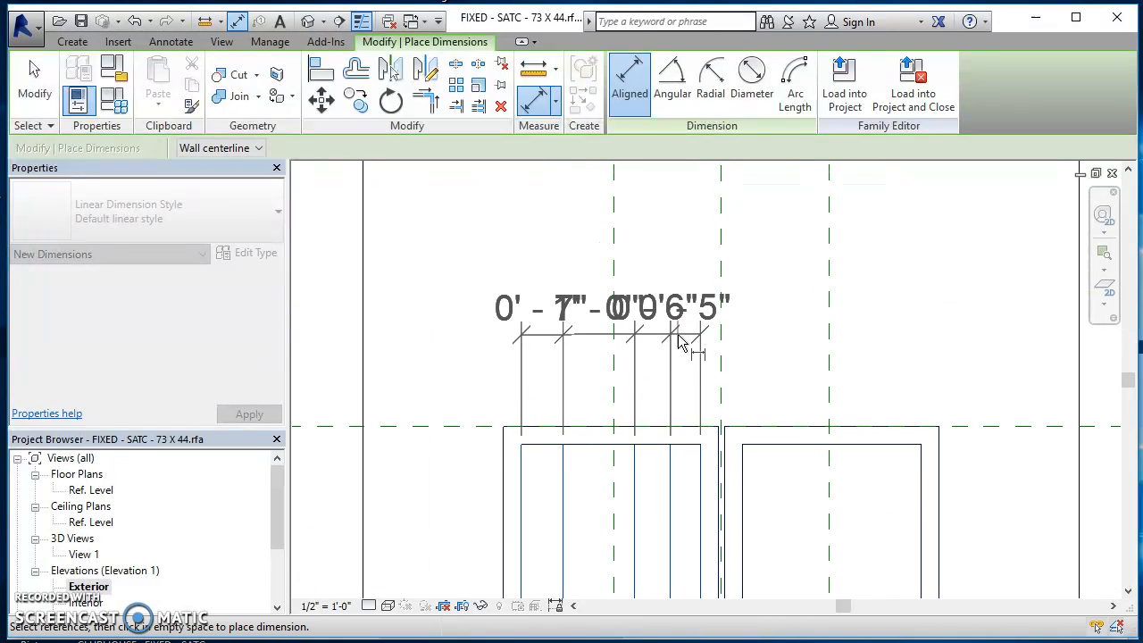
left_click(696, 348)
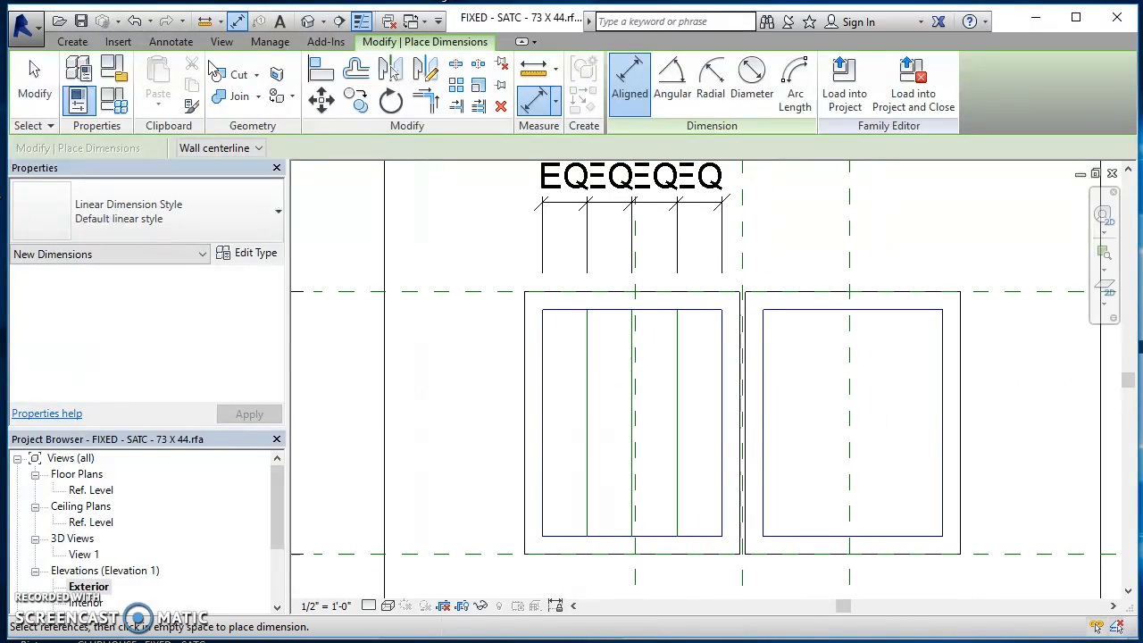
left_click(170, 42)
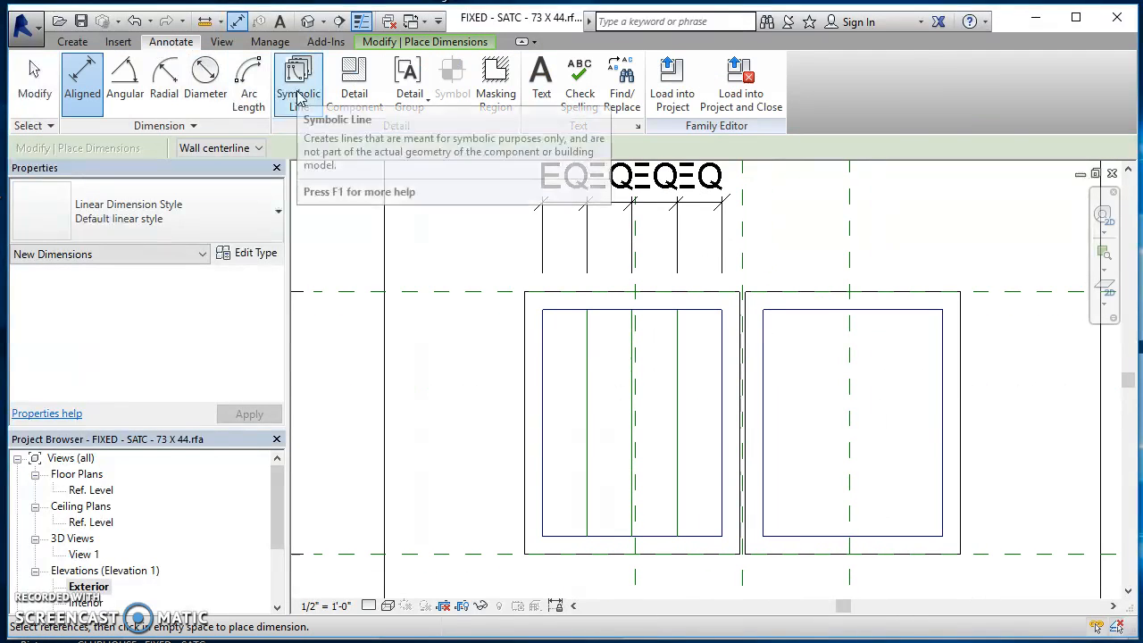
left_click(300, 80)
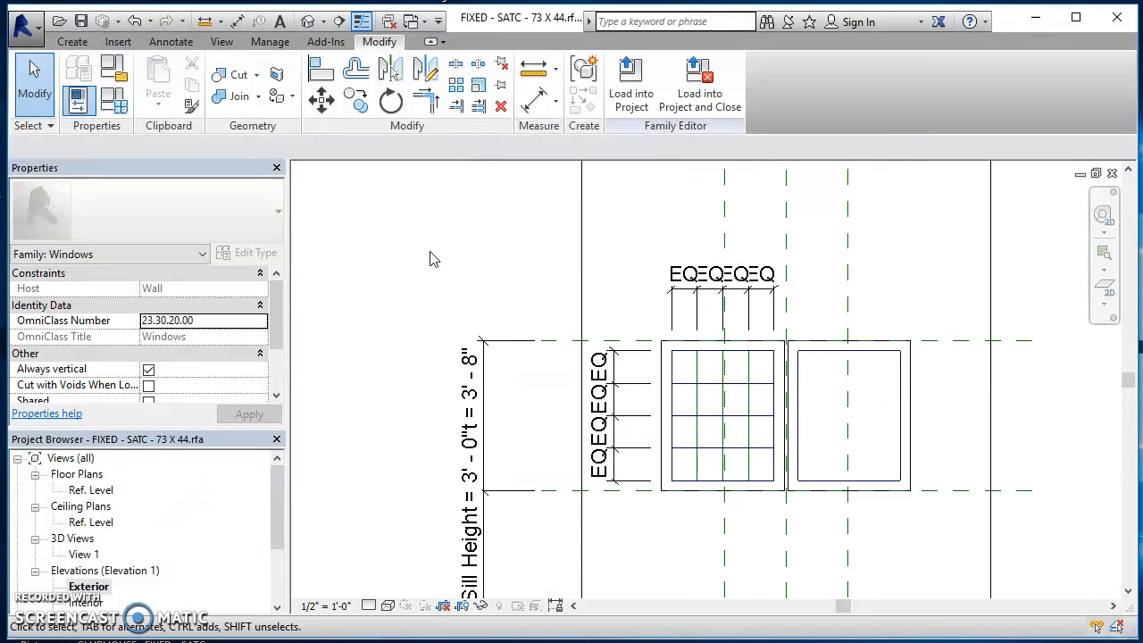
Save the window as a family file and dismiss the File Changed Since Last Save warning
left_click(25, 21)
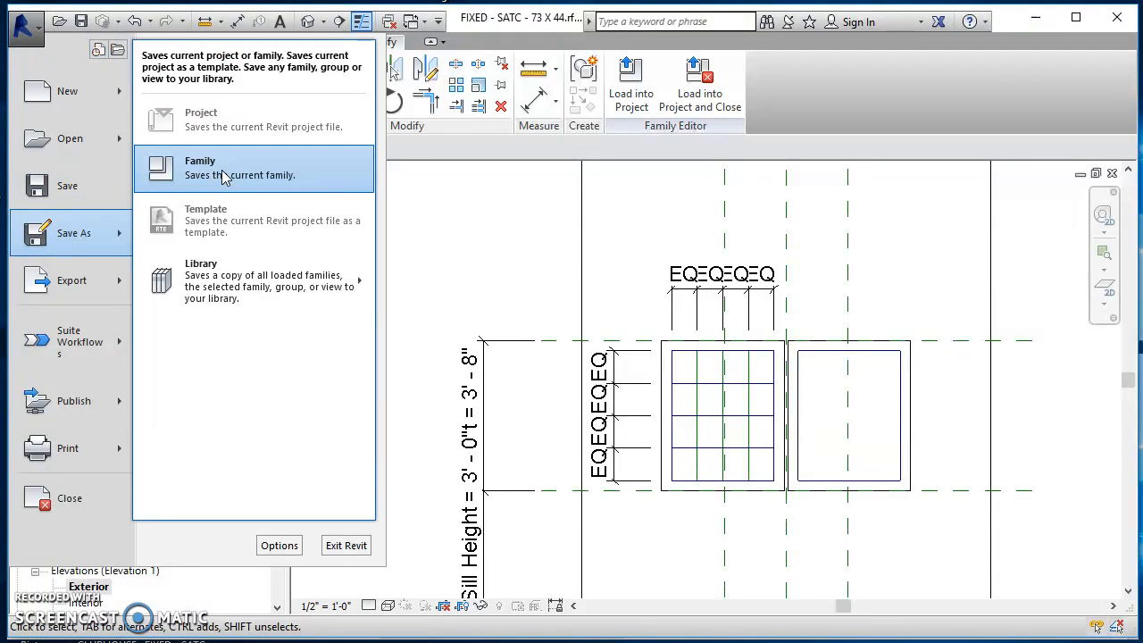
left_click(200, 167)
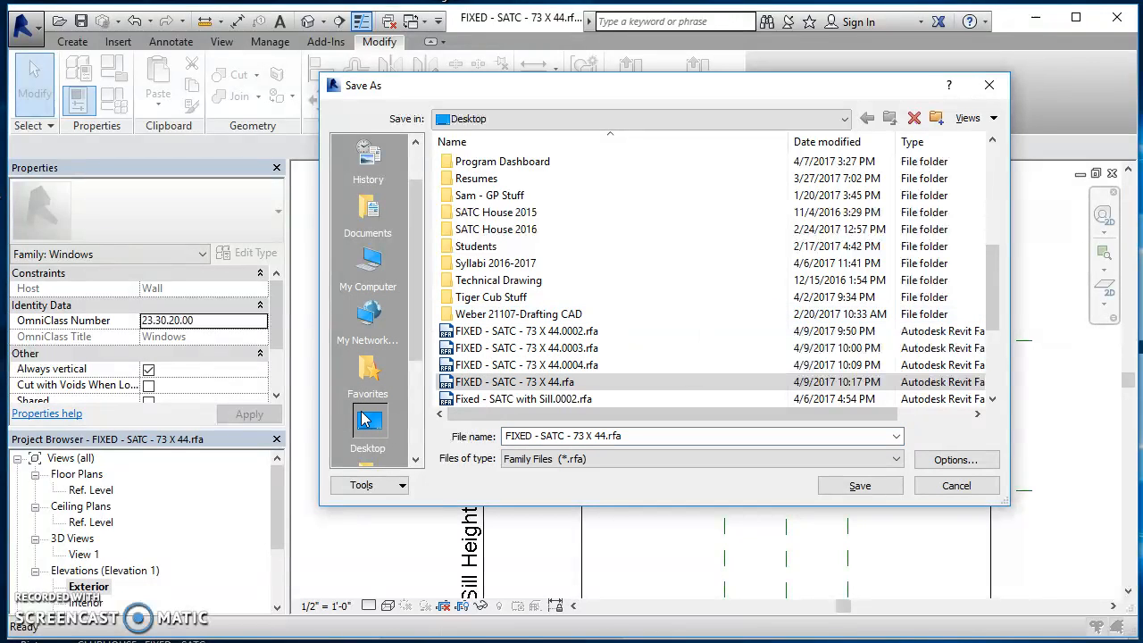
left_click(859, 485)
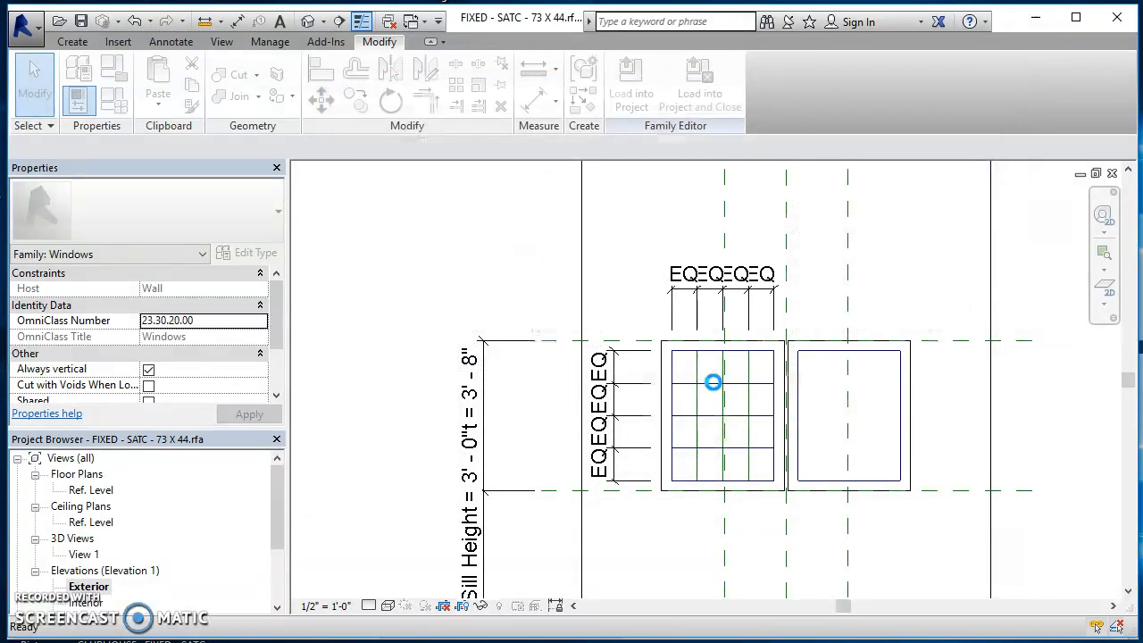
left_click(712, 382)
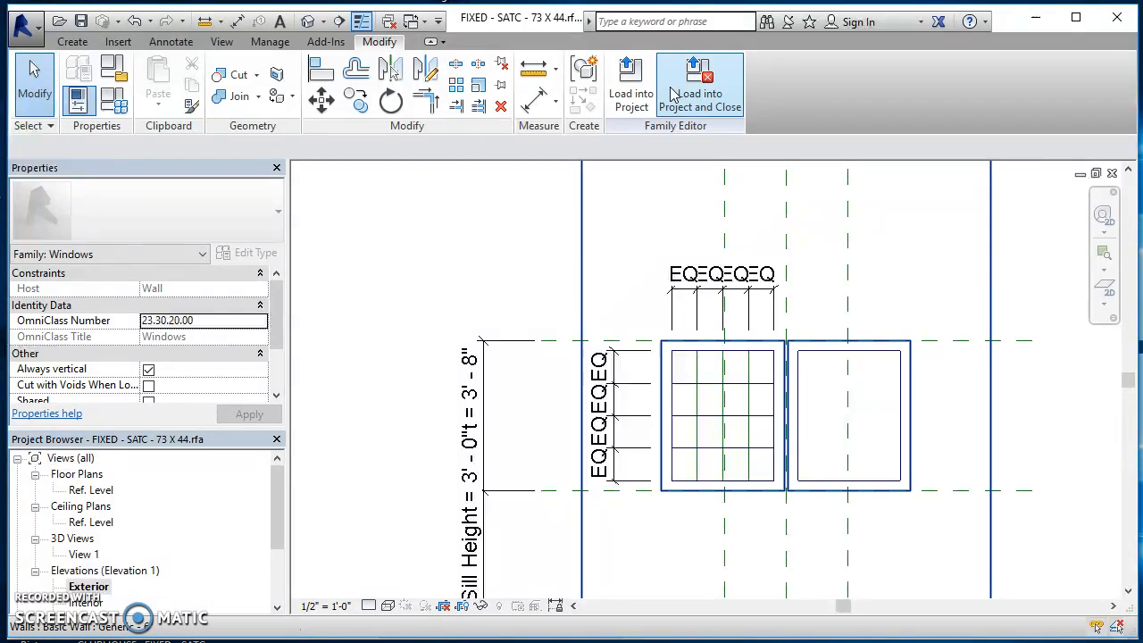
mouse_move(59, 21)
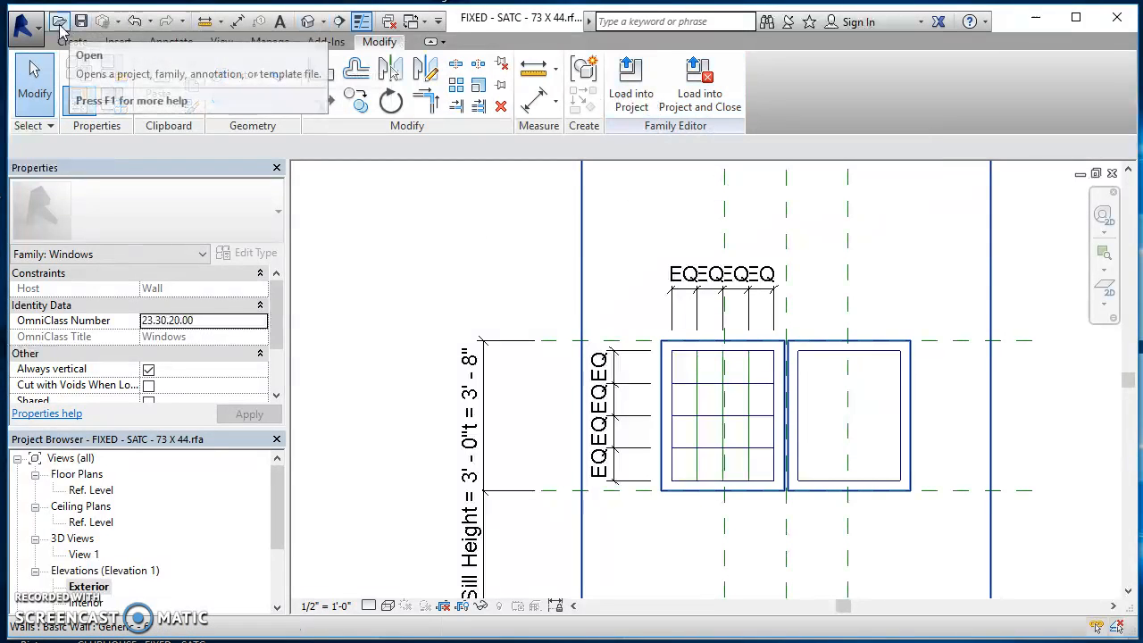
left_click(88, 55)
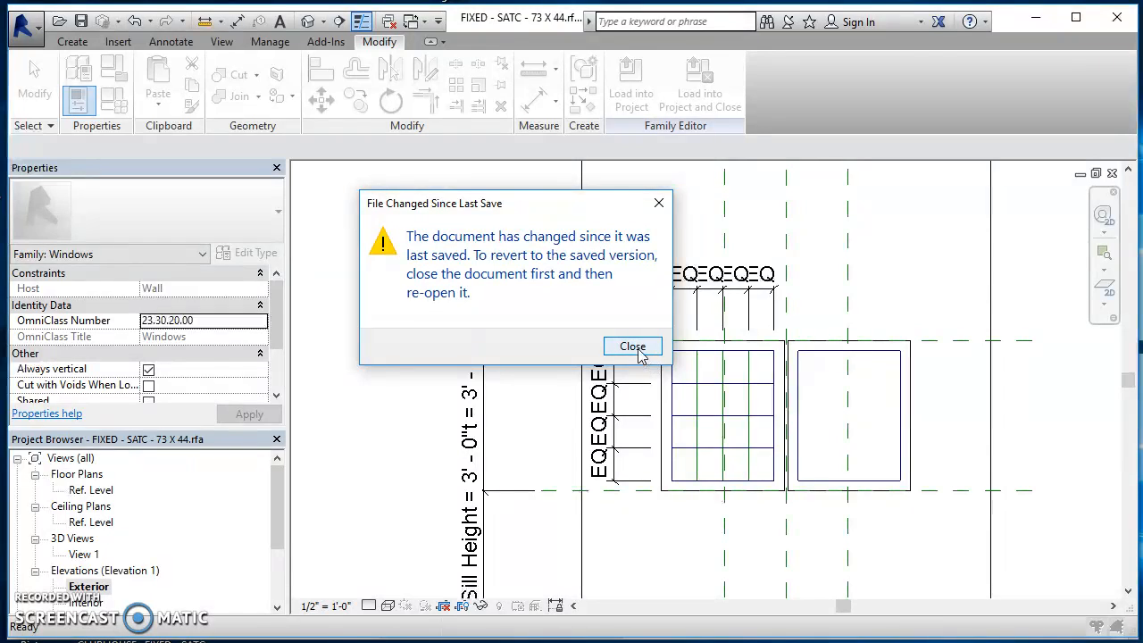
left_click(633, 347)
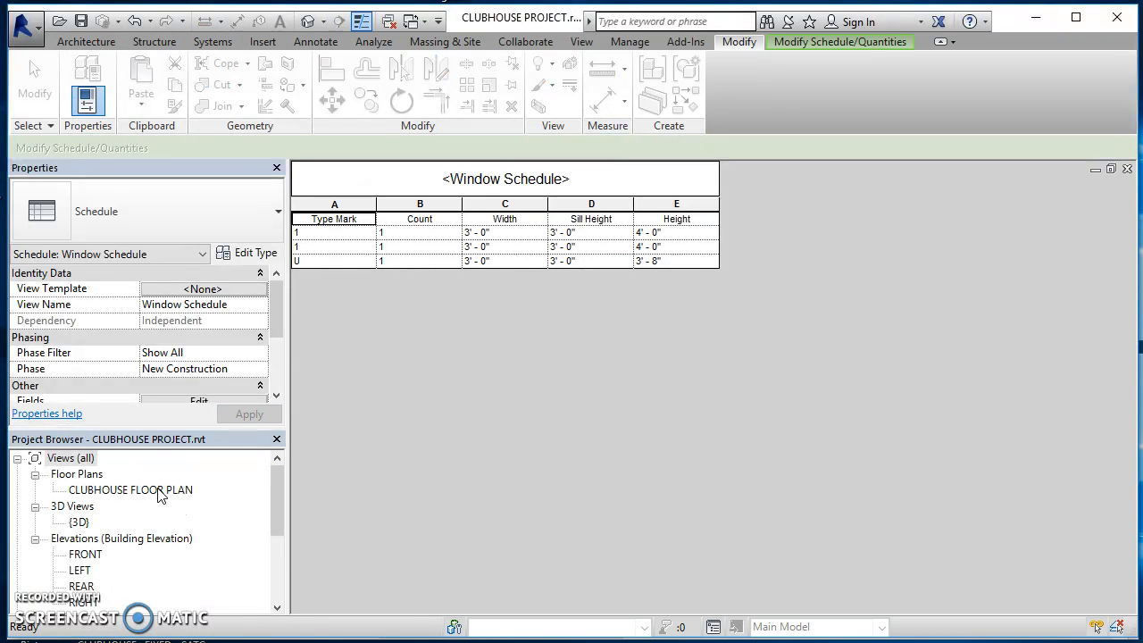
Open CLUBHOUSE FLOOR PLAN, then switch windows to the FIXED - SATC - 73 X 44.rfa elevation
double_click(133, 489)
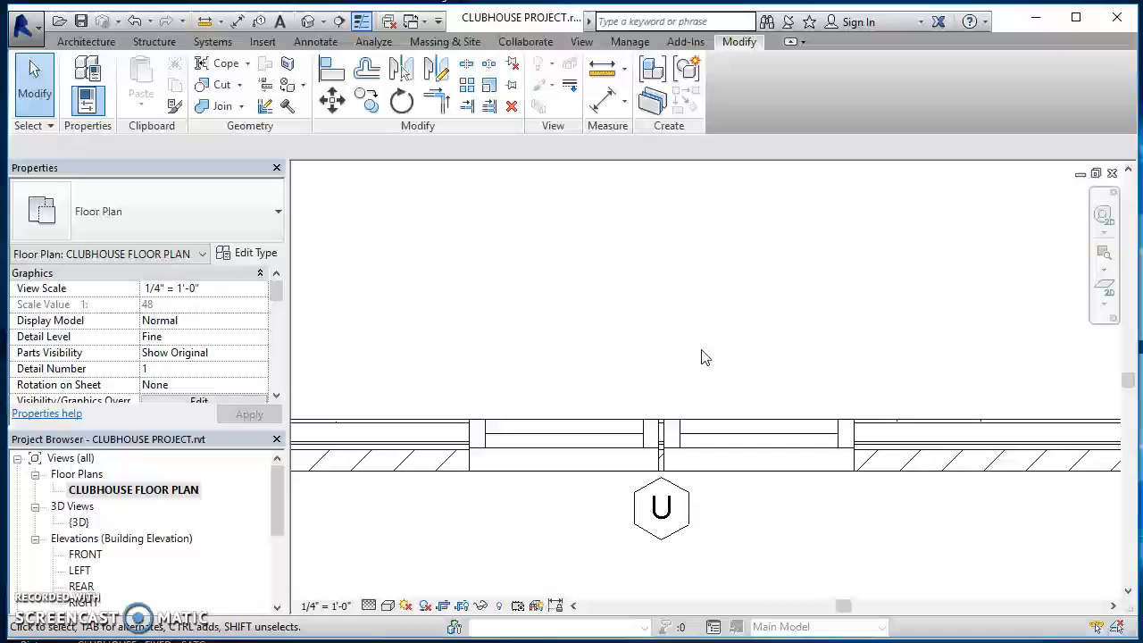
left_click(582, 41)
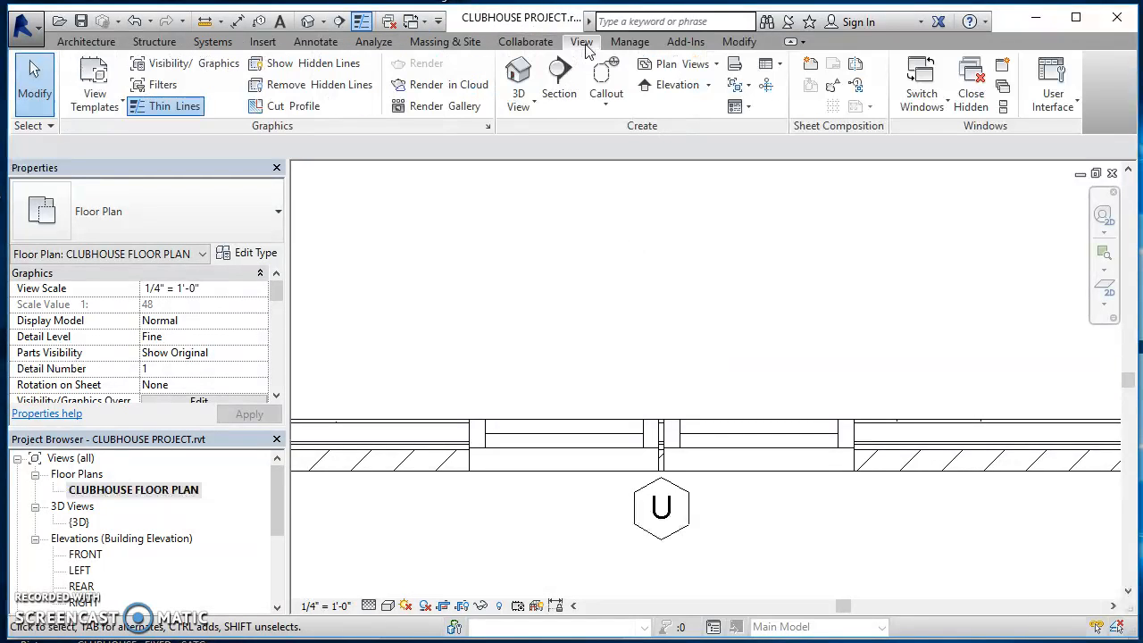
left_click(921, 80)
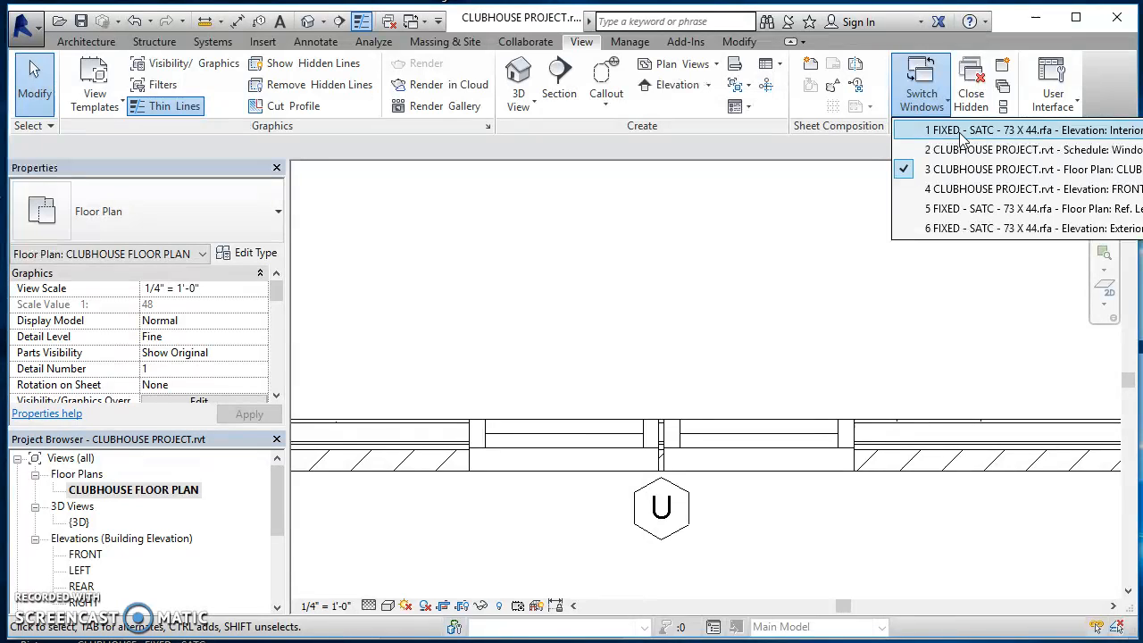
left_click(1027, 129)
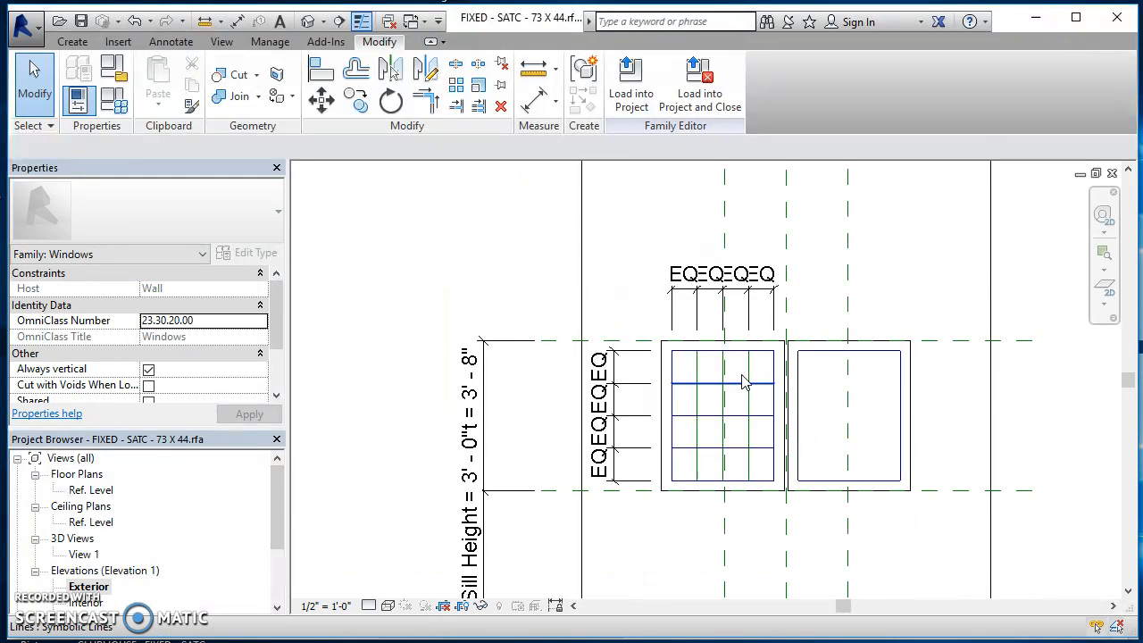
mouse_move(631, 85)
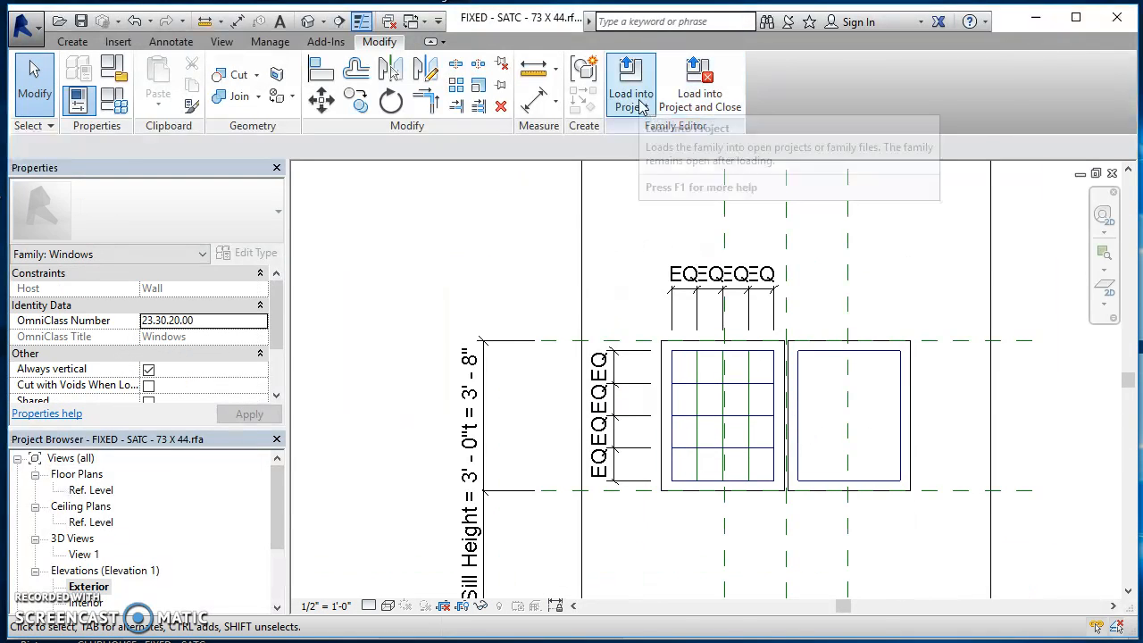
Load the family into the clubhouse project, choosing Overwrite the existing version
left_click(630, 80)
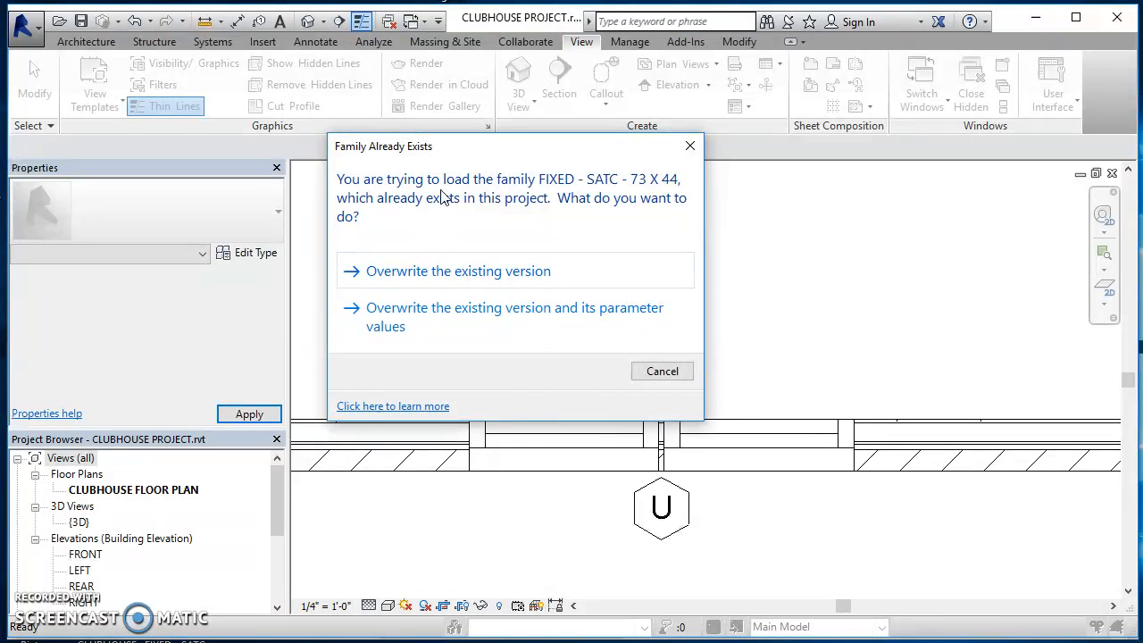
left_click(458, 271)
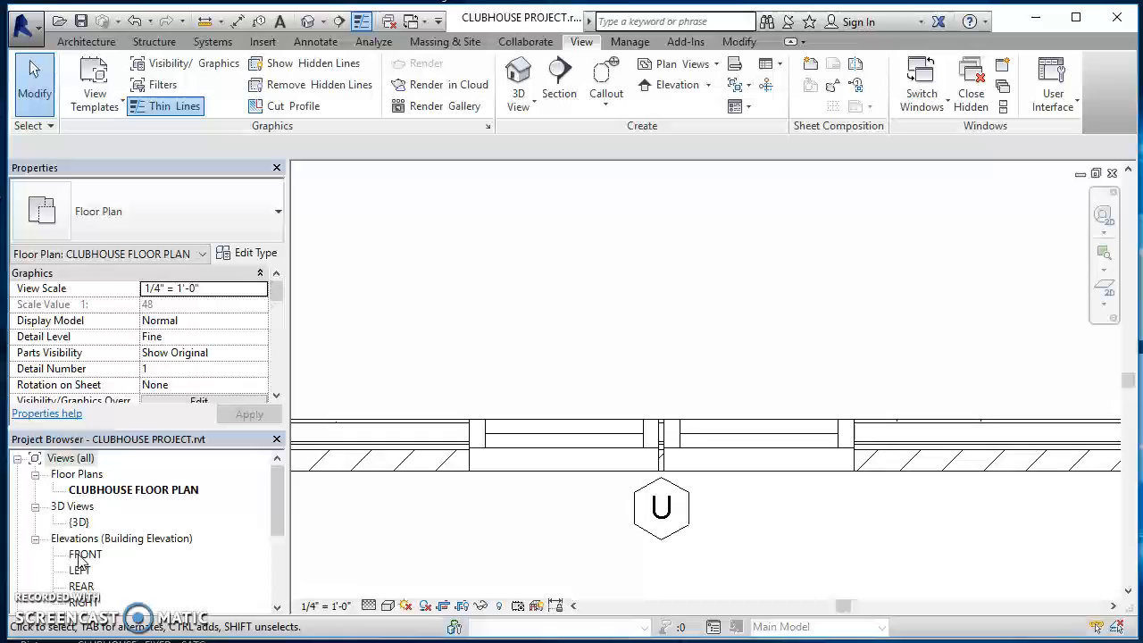
Open the FRONT building elevation from the Project Browser
scroll("down", 3)
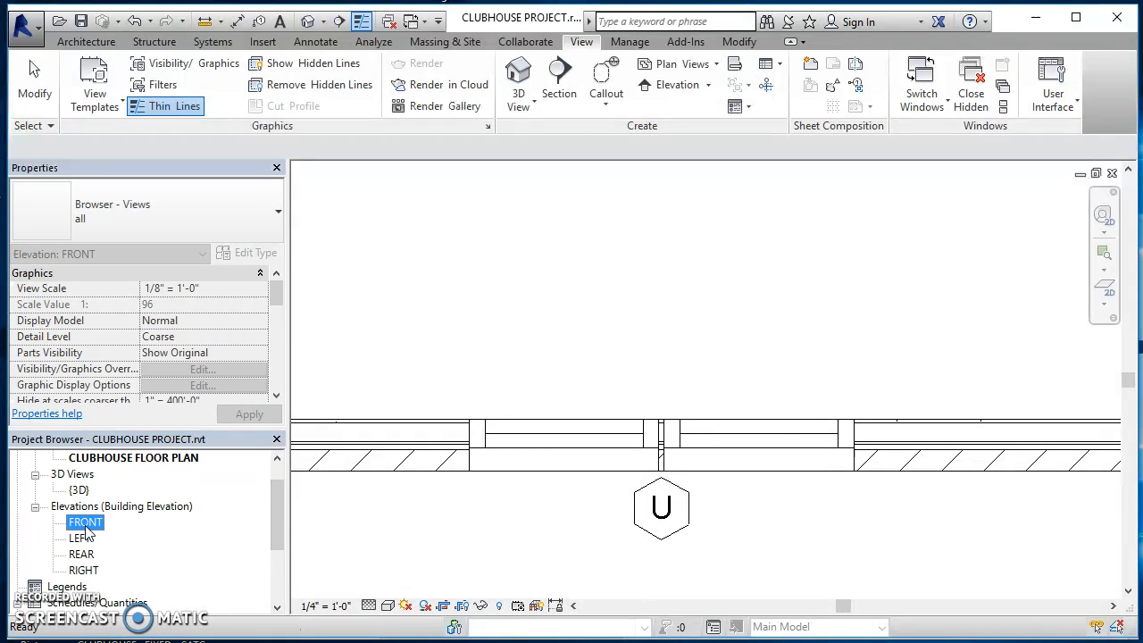
double_click(86, 521)
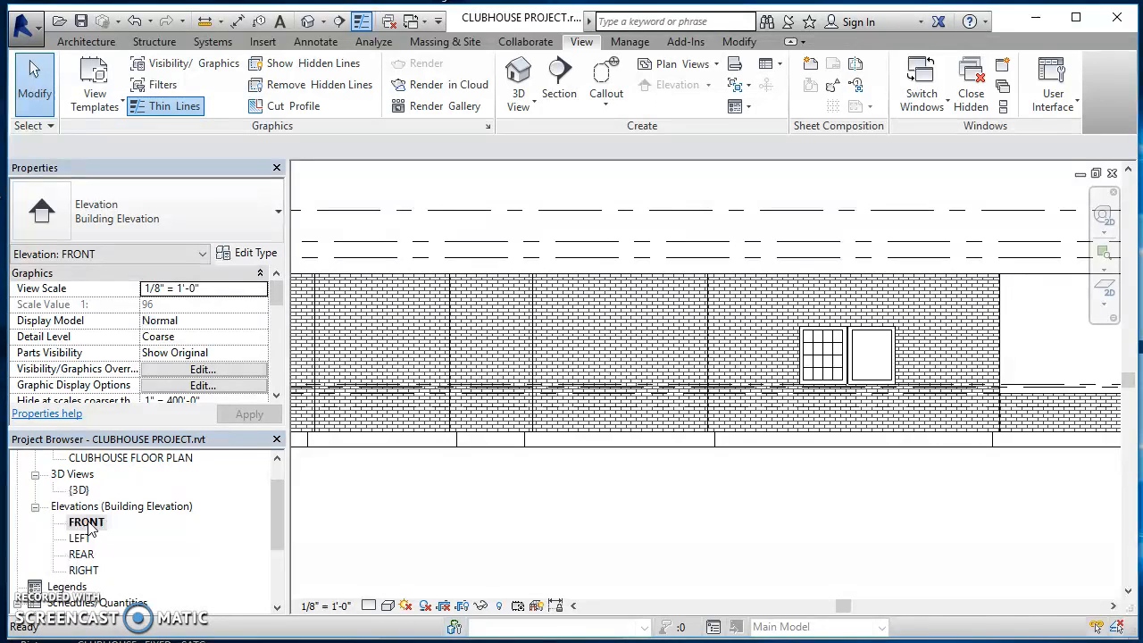